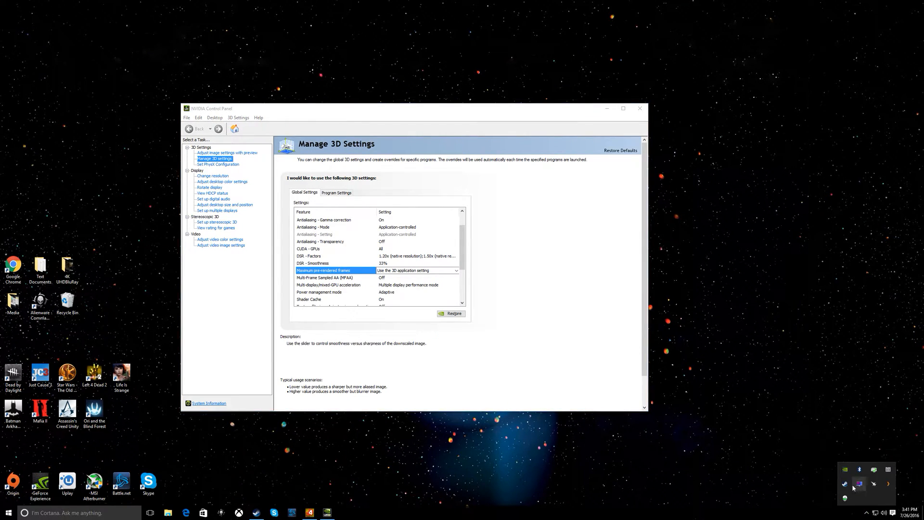
Open and dismiss the NVIDIA tray menu and the desktop context menu
{"action": "left_click", "coordinate": [213, 175]}
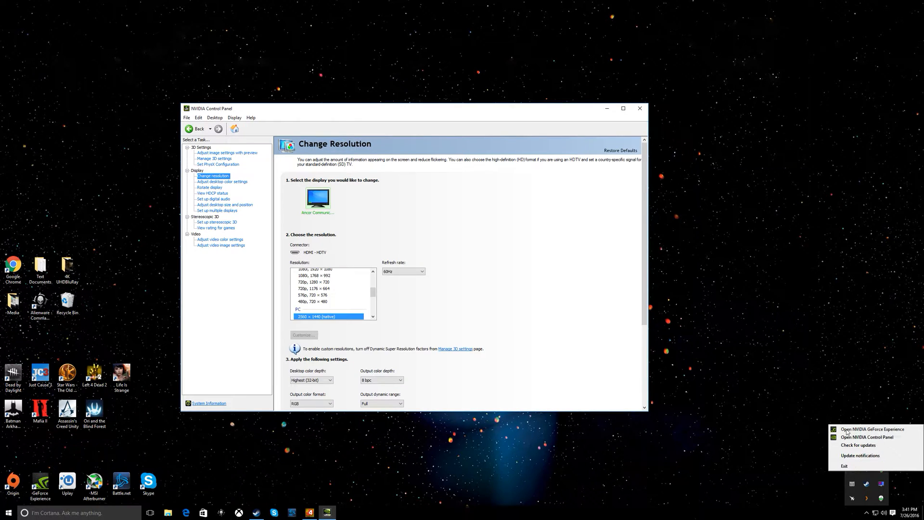
{"action": "left_click", "coordinate": [749, 425]}
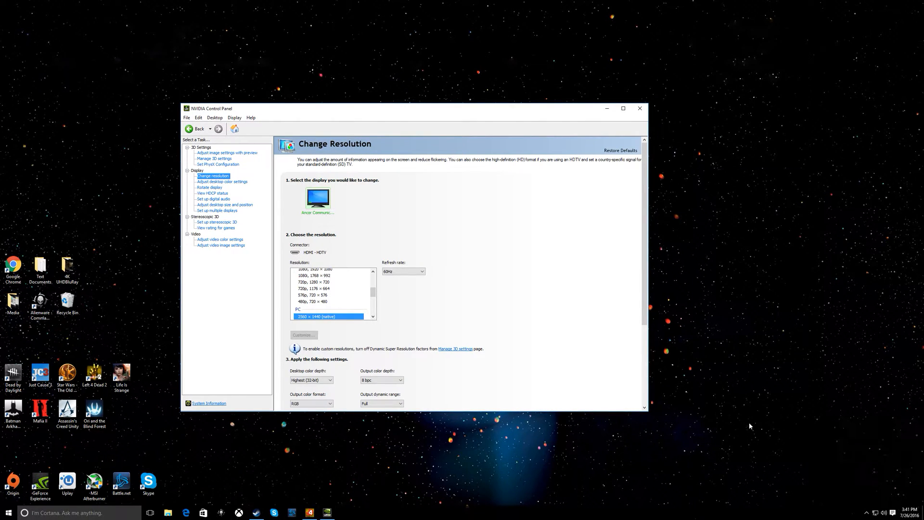
{"action": "right_click", "coordinate": [750, 426]}
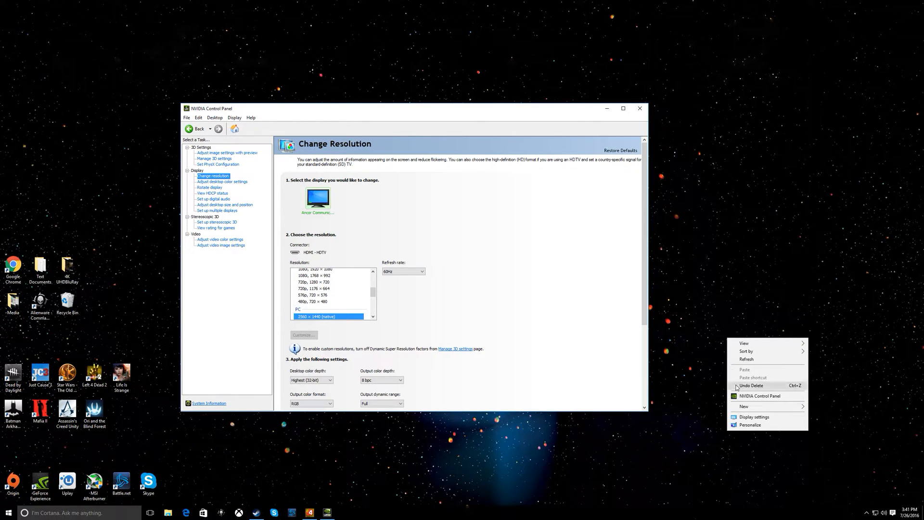
{"action": "left_click", "coordinate": [368, 231]}
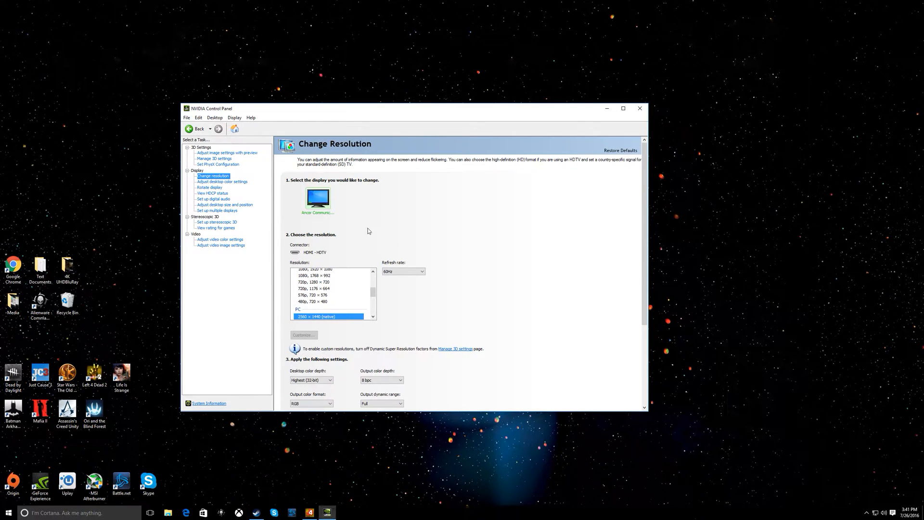
{"action": "mouse_move", "coordinate": [220, 171]}
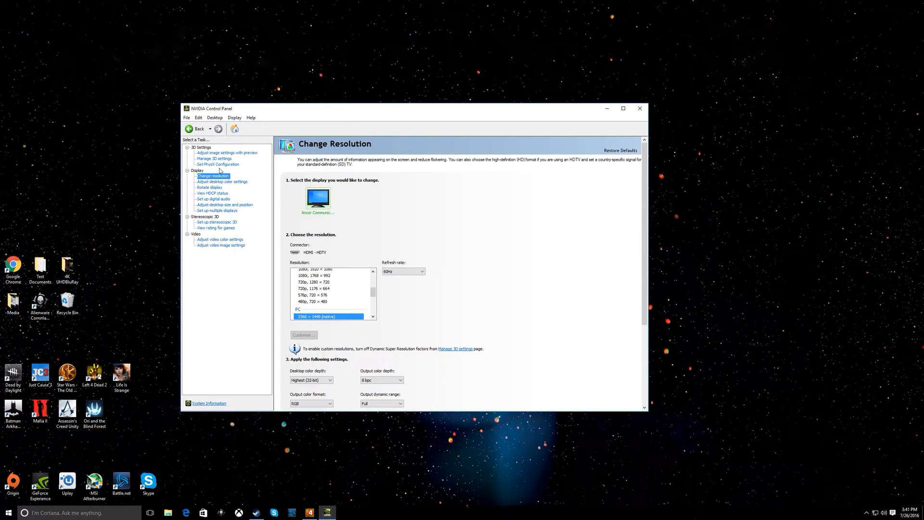
Enable DSR factors 2.00x through 4.00x in Manage 3D settings, keeping smoothness at 33%
{"action": "left_click", "coordinate": [213, 158]}
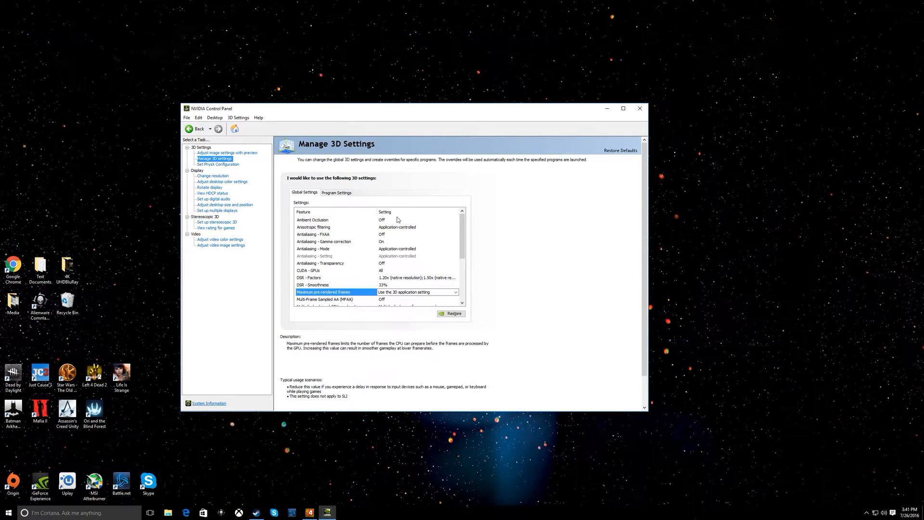
{"action": "scroll", "scroll_direction": "down", "scroll_amount": 3}
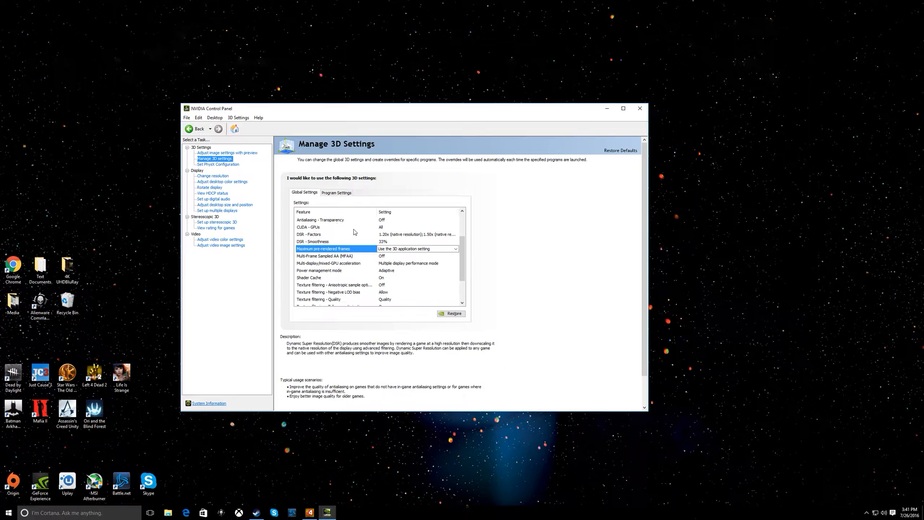
{"action": "mouse_move", "coordinate": [305, 239]}
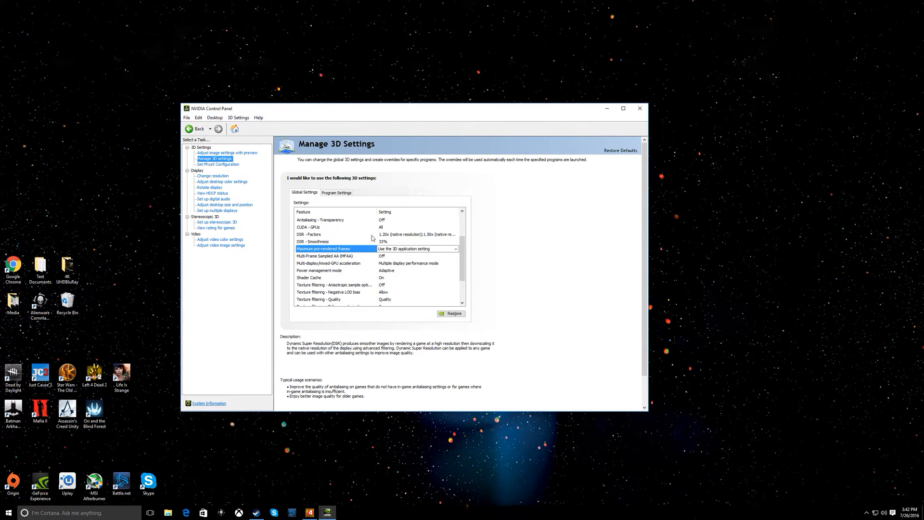
{"action": "left_click", "coordinate": [418, 234]}
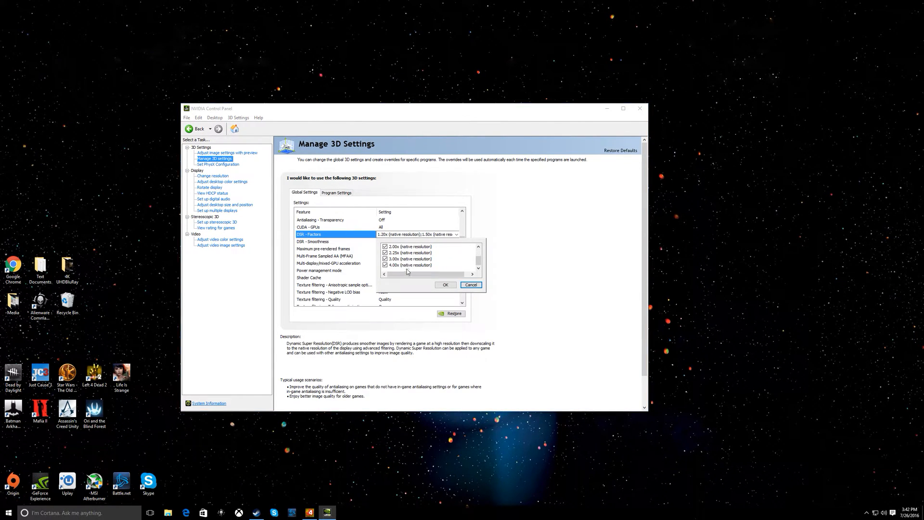
{"action": "mouse_move", "coordinate": [413, 252]}
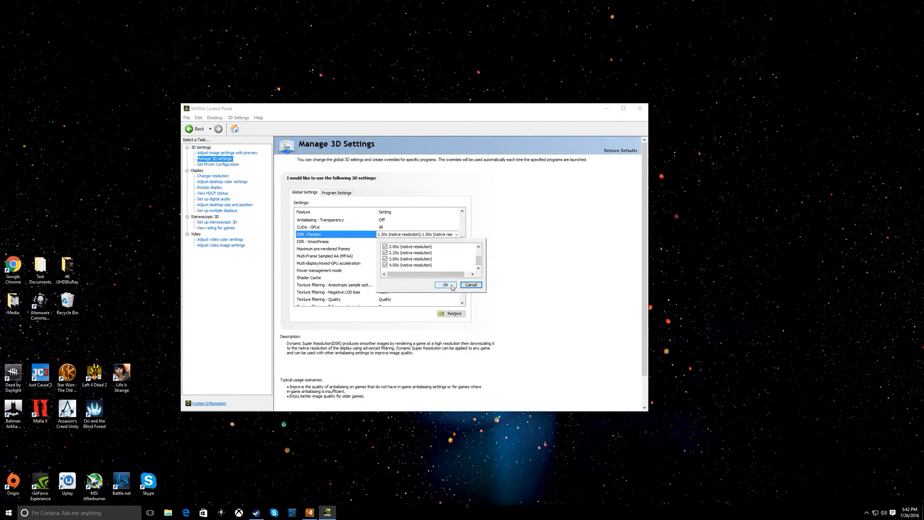
{"action": "left_click", "coordinate": [444, 284]}
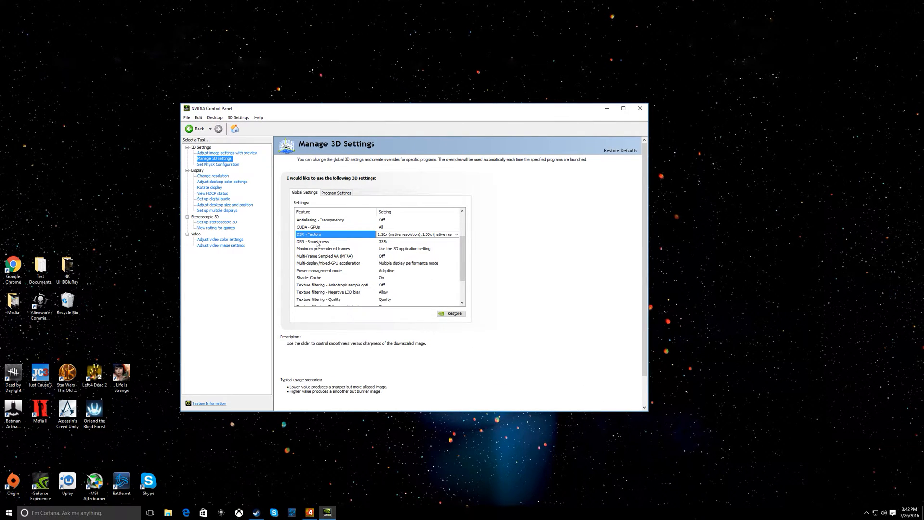
{"action": "left_click", "coordinate": [316, 241]}
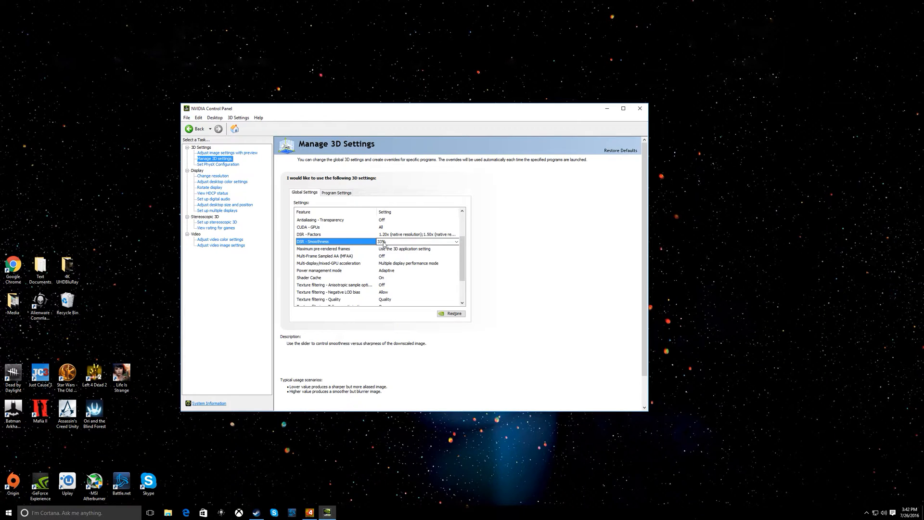
{"action": "mouse_move", "coordinate": [376, 243]}
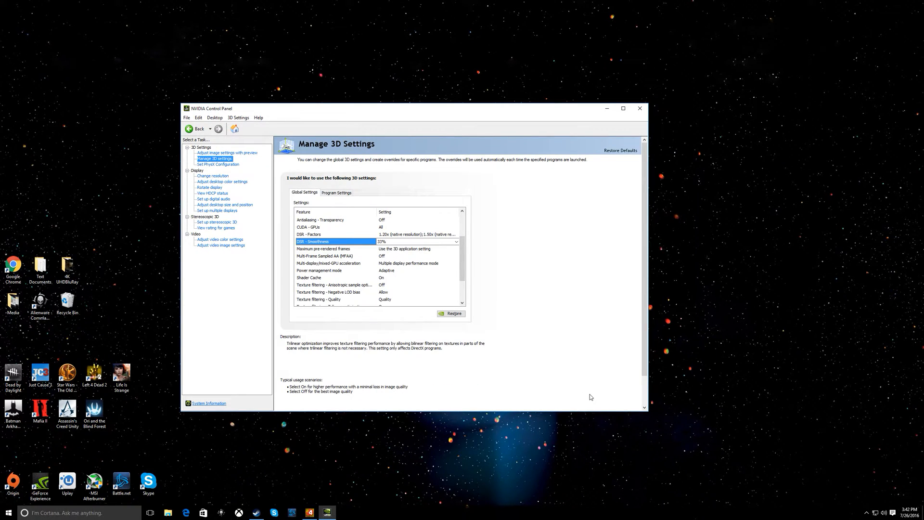
{"action": "mouse_move", "coordinate": [400, 339]}
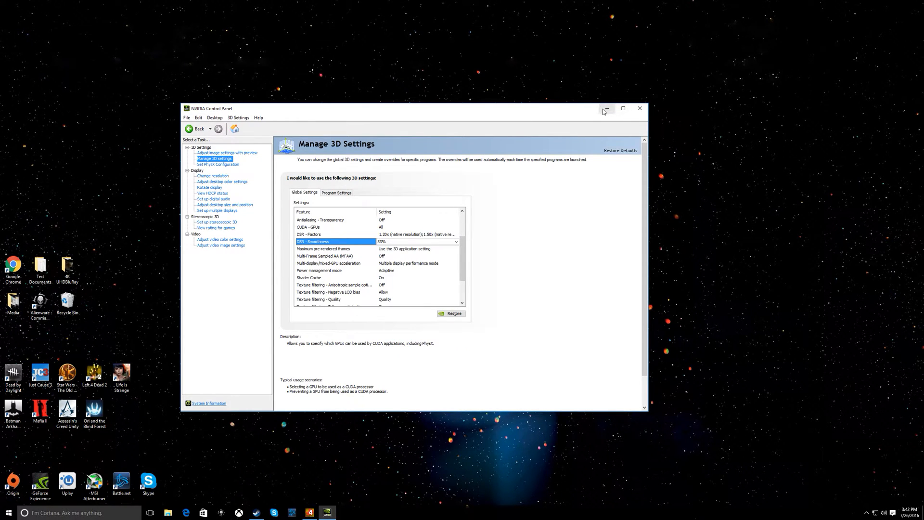
{"action": "right_click", "coordinate": [553, 294]}
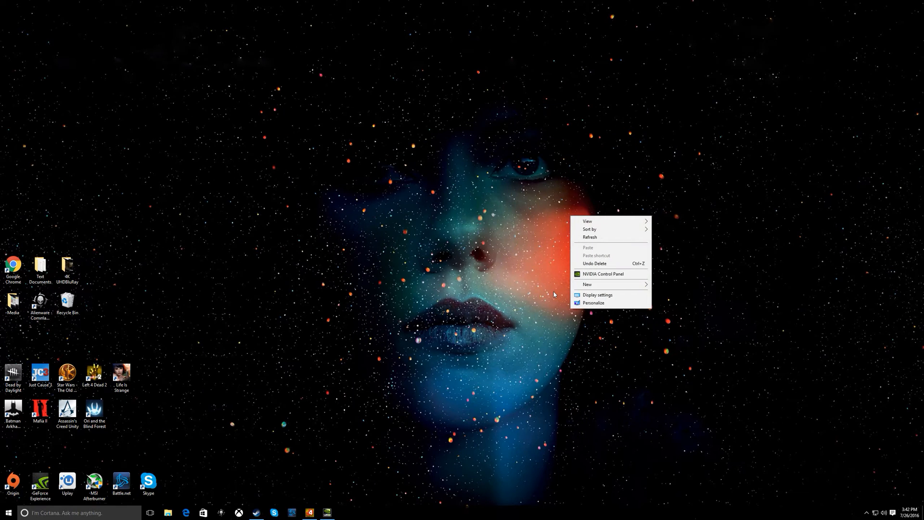
{"action": "mouse_move", "coordinate": [594, 302]}
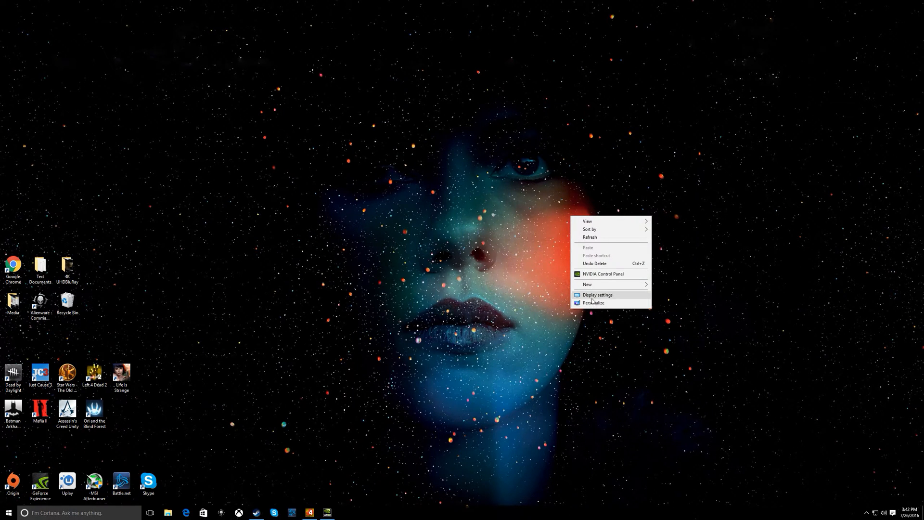
{"action": "left_click", "coordinate": [597, 295]}
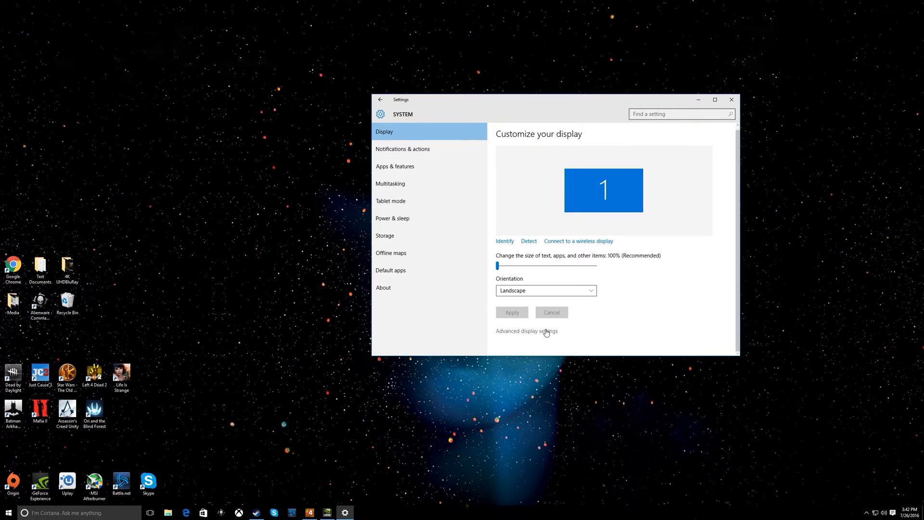
{"action": "left_click", "coordinate": [526, 330]}
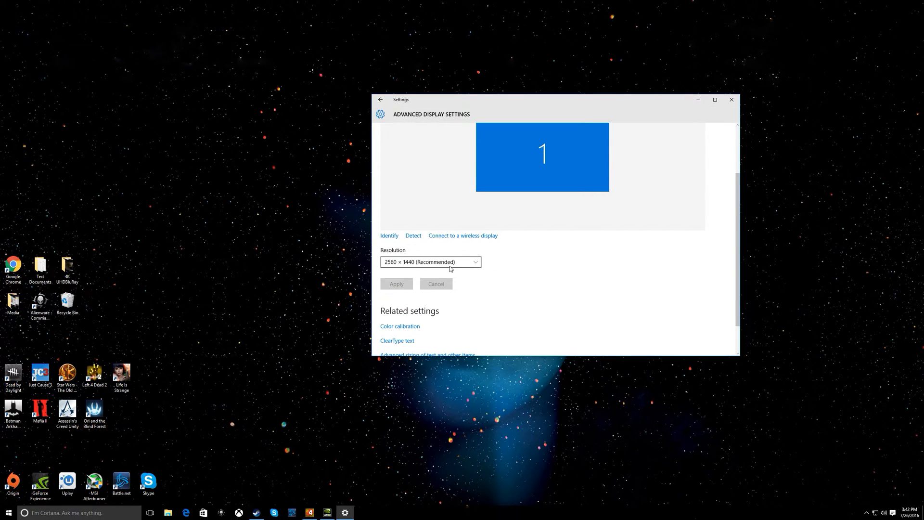
{"action": "left_click", "coordinate": [430, 261]}
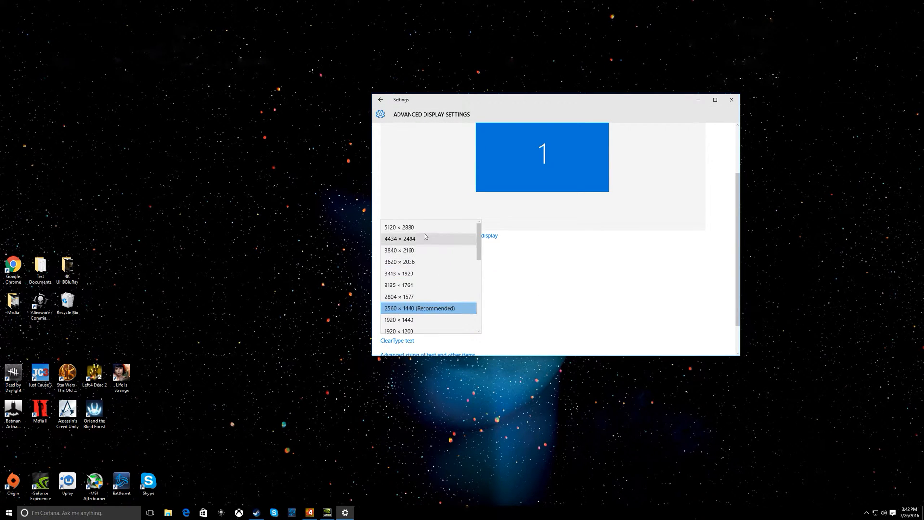
{"action": "mouse_move", "coordinate": [415, 250]}
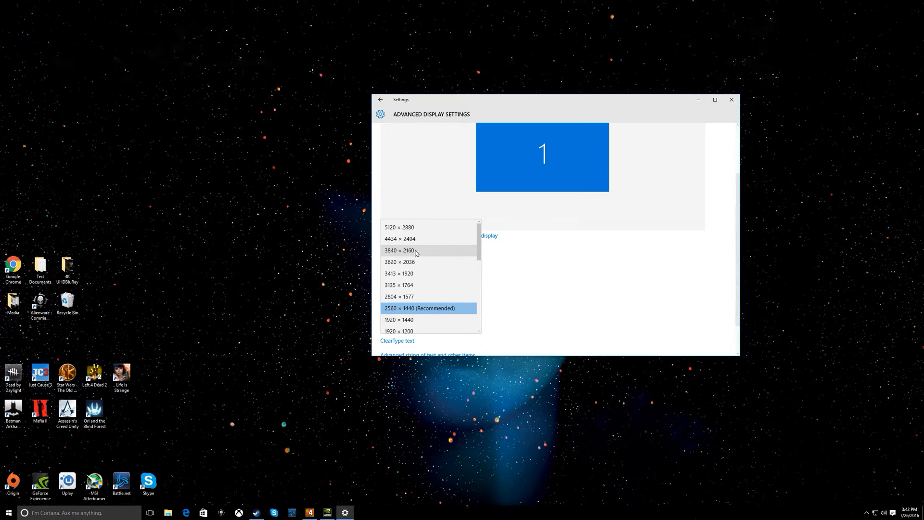
{"action": "mouse_move", "coordinate": [407, 272]}
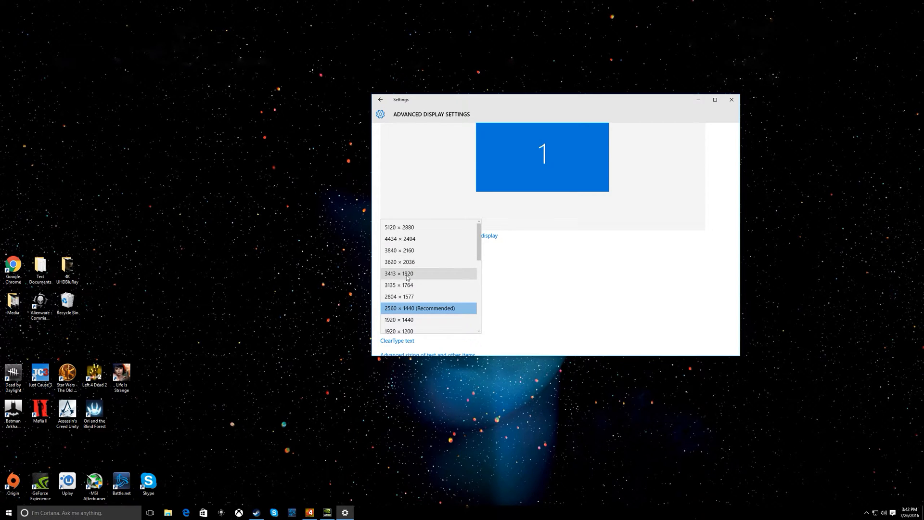
{"action": "mouse_move", "coordinate": [418, 238]}
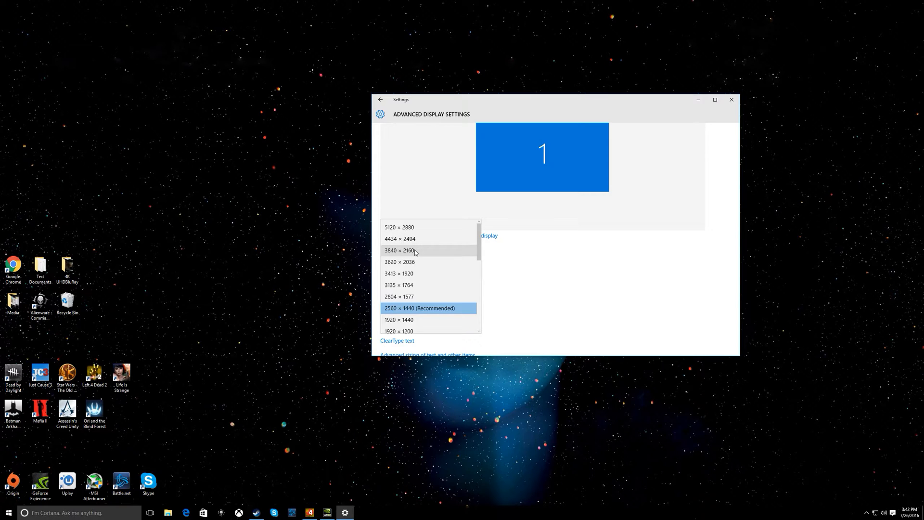
{"action": "scroll", "scroll_direction": "down", "scroll_amount": 3}
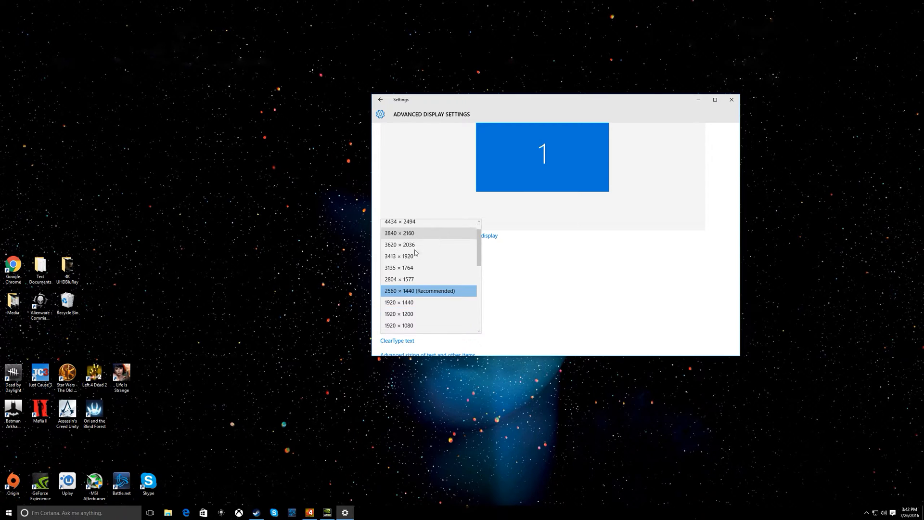
{"action": "left_click", "coordinate": [420, 290]}
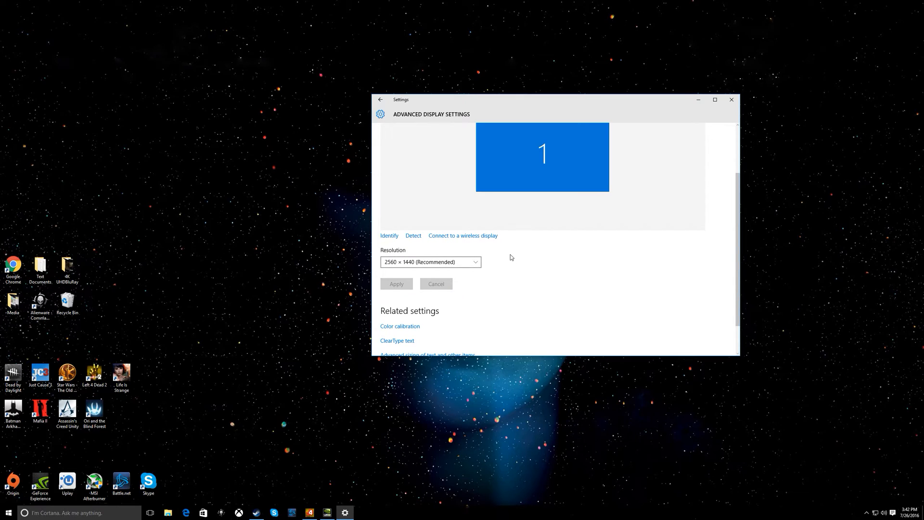
{"action": "mouse_move", "coordinate": [506, 256]}
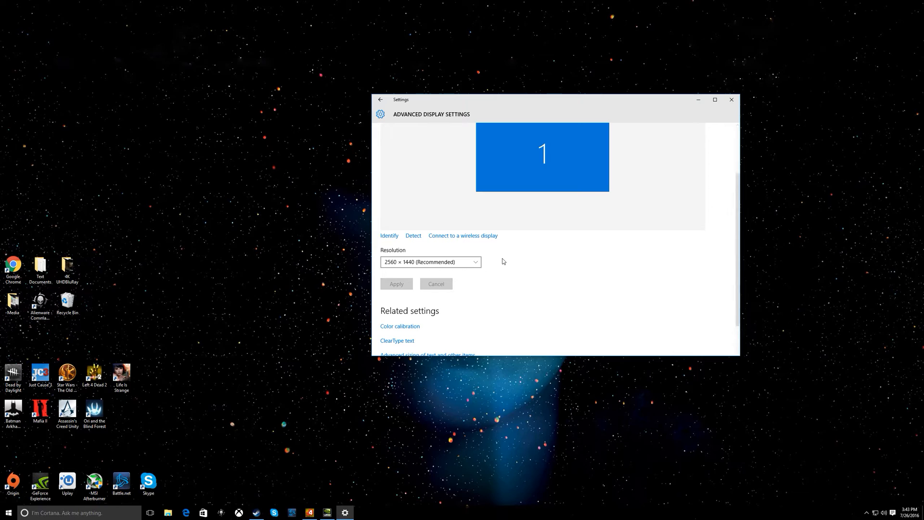
{"action": "mouse_move", "coordinate": [534, 254]}
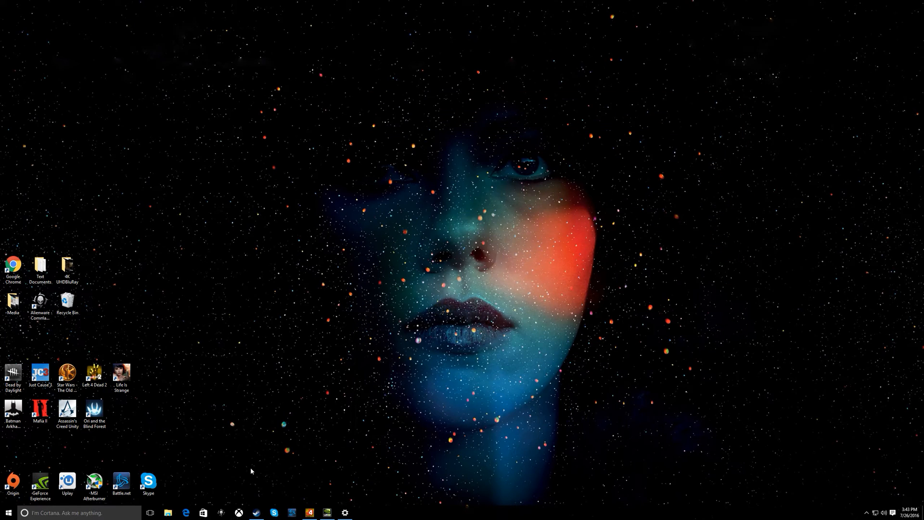
{"action": "mouse_move", "coordinate": [309, 512]}
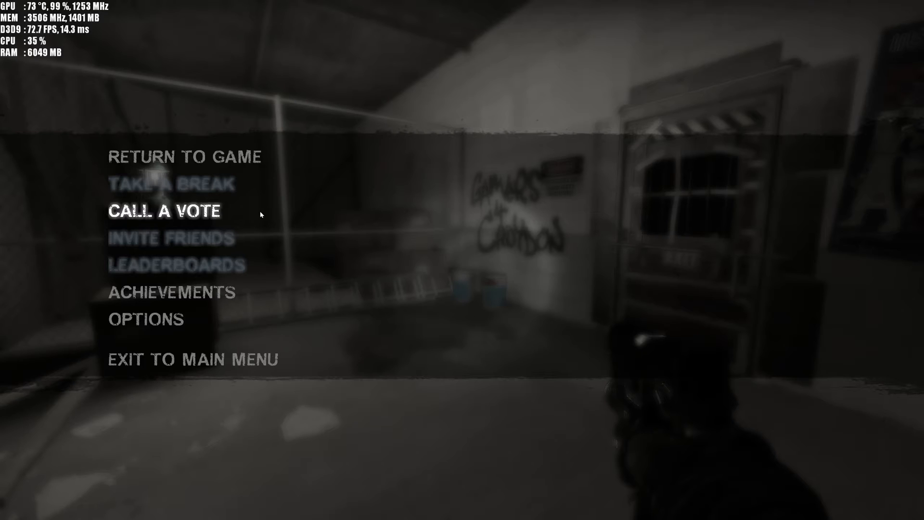
{"action": "mouse_move", "coordinate": [192, 305]}
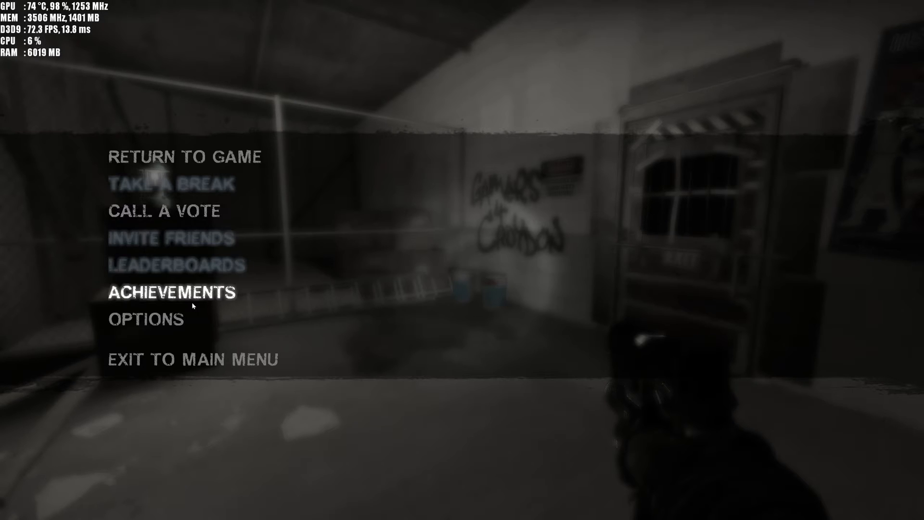
Check that Left 4 Dead 2's video resolution is 3840 x 2160, then open advanced video settings
{"action": "left_click", "coordinate": [145, 319]}
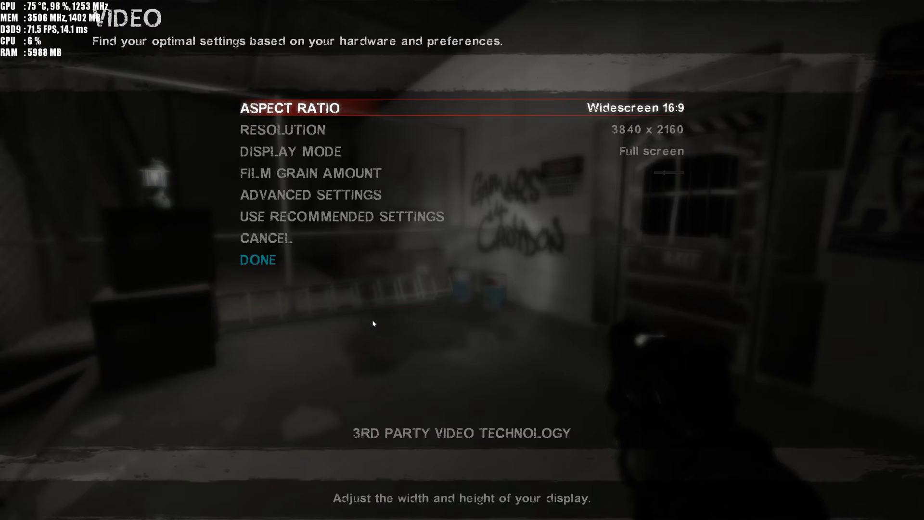
{"action": "key", "text": "Down"}
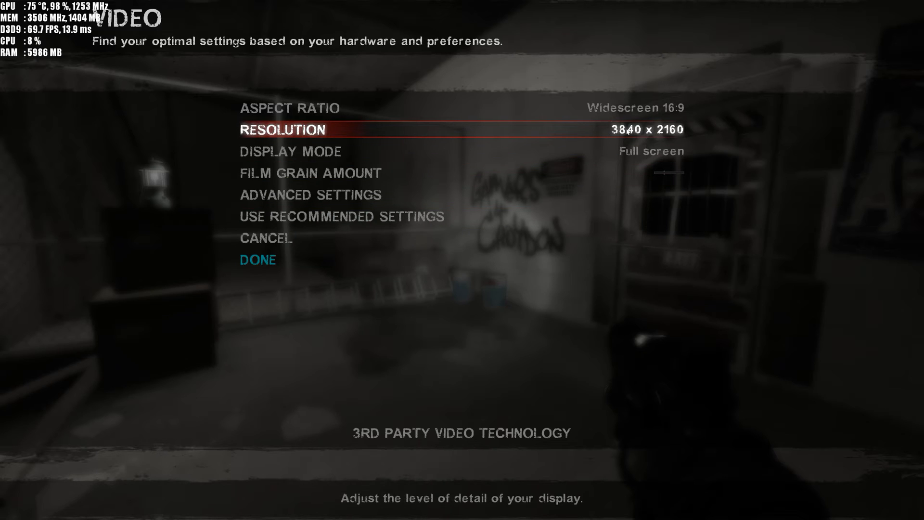
{"action": "mouse_move", "coordinate": [314, 195]}
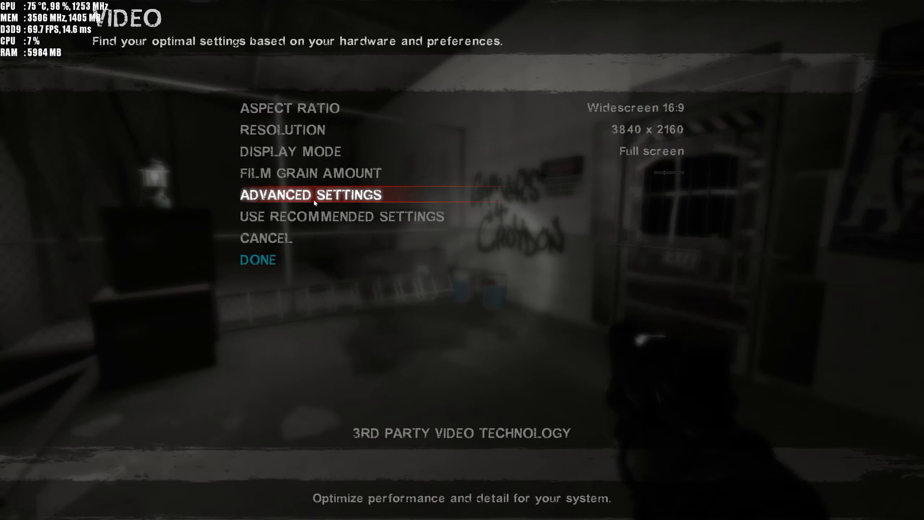
{"action": "left_click", "coordinate": [310, 194]}
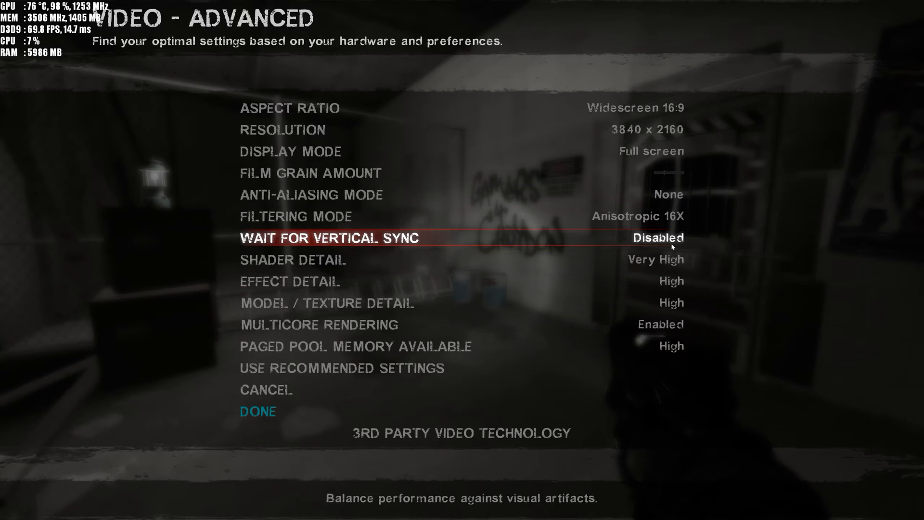
{"action": "mouse_move", "coordinate": [566, 232]}
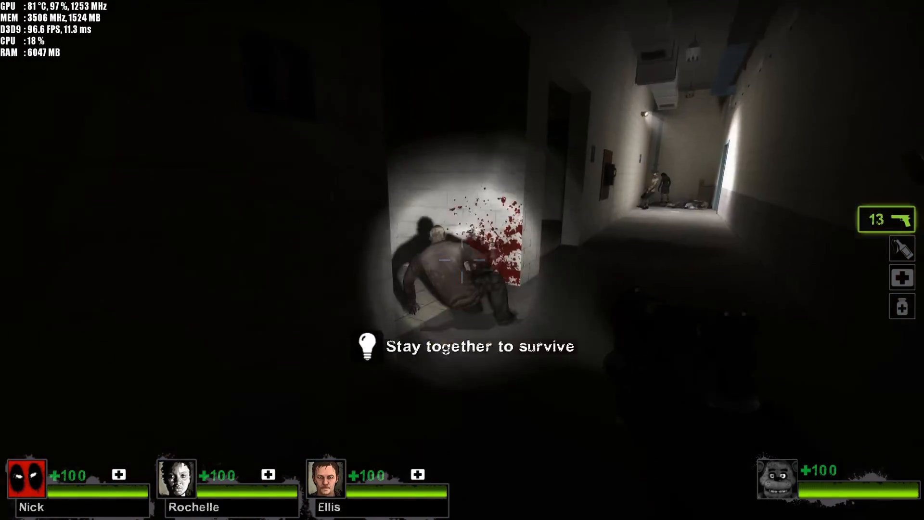
Resume gameplay and shoot at the infected down the hospital hallway
{"action": "left_click", "coordinate": [462, 260]}
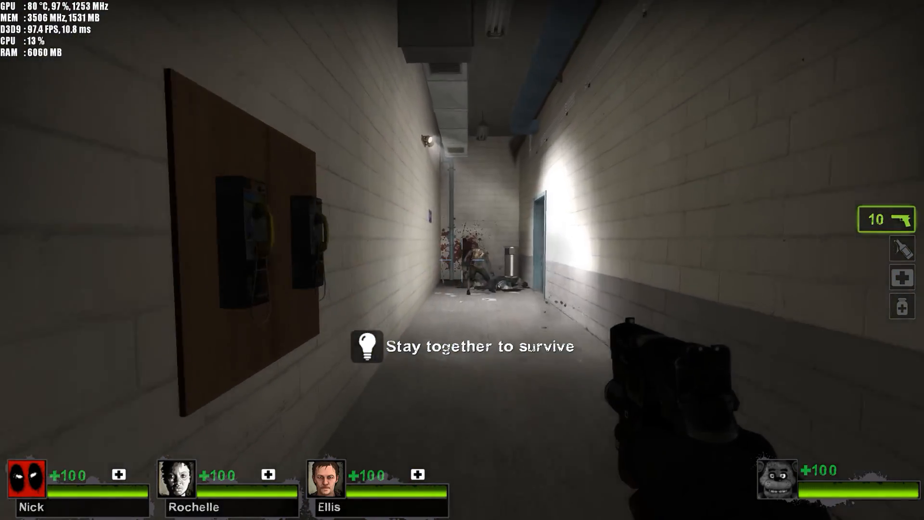